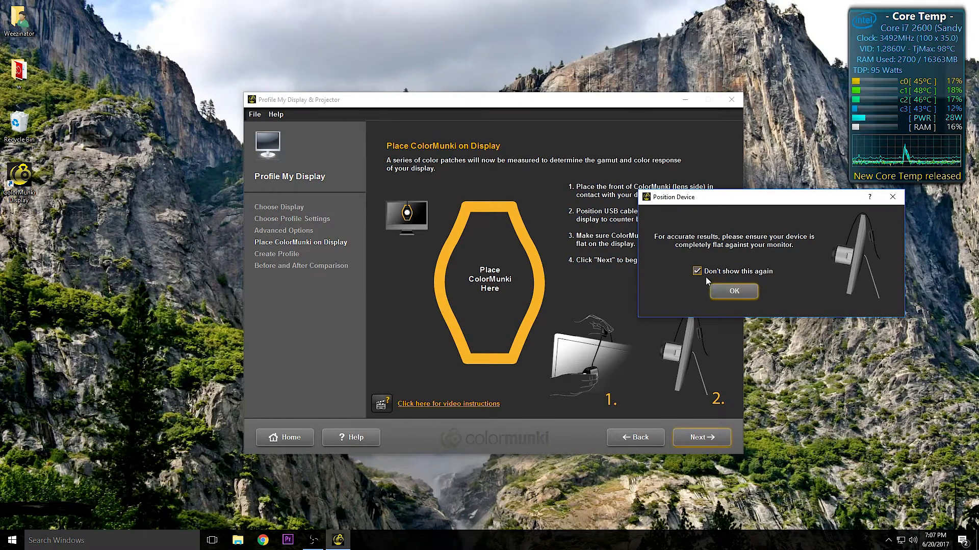
Dismiss the Position Device reminder permanently and let the colour patch measurement run.
{"action": "left_click", "coordinate": [734, 292]}
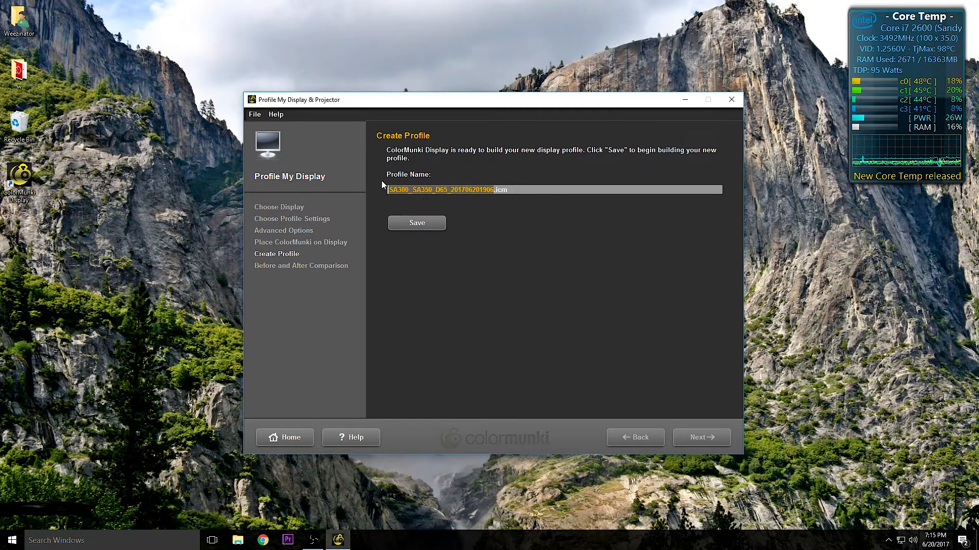
{"action": "mouse_move", "coordinate": [443, 208]}
{"action": "type", "text": "Samsung Main"}
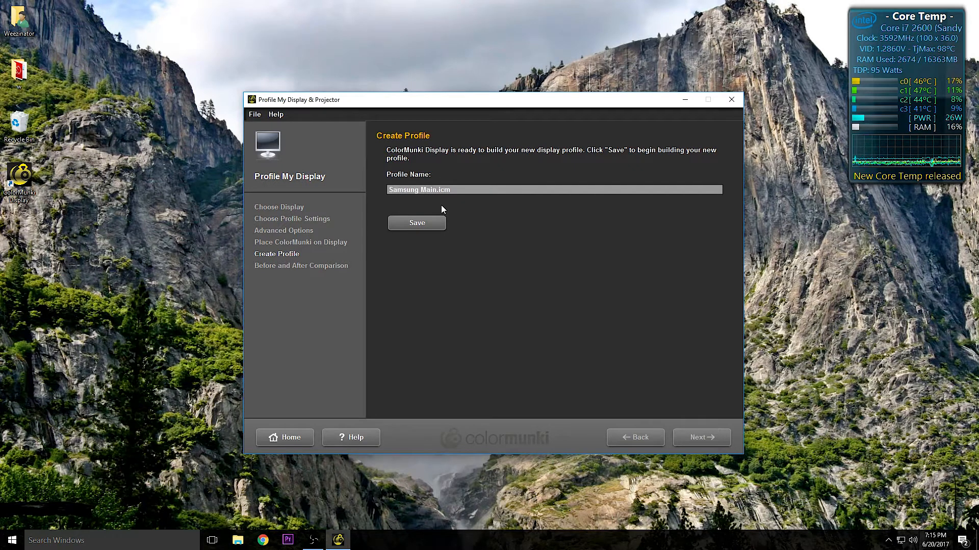
{"action": "mouse_move", "coordinate": [426, 200]}
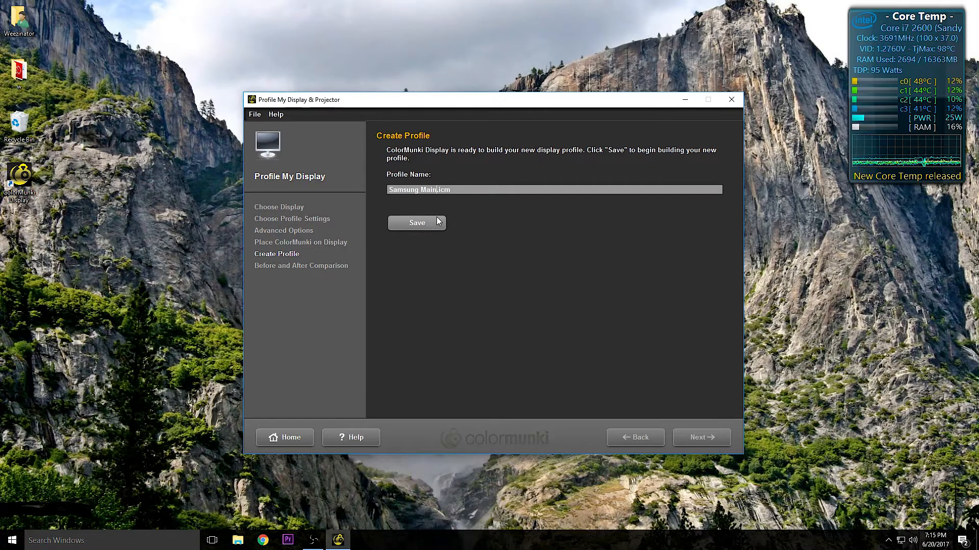
Build and save the new display profile under the name 'Samsung Main.icm'.
{"action": "left_click", "coordinate": [416, 222]}
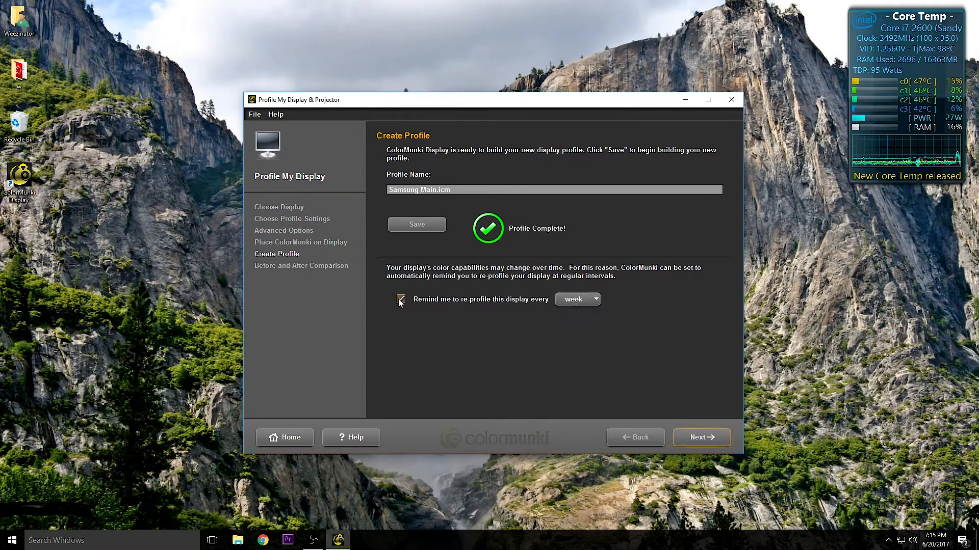
Turn off the weekly re-profile reminder and continue to the Before and After Comparison.
{"action": "left_click", "coordinate": [401, 299]}
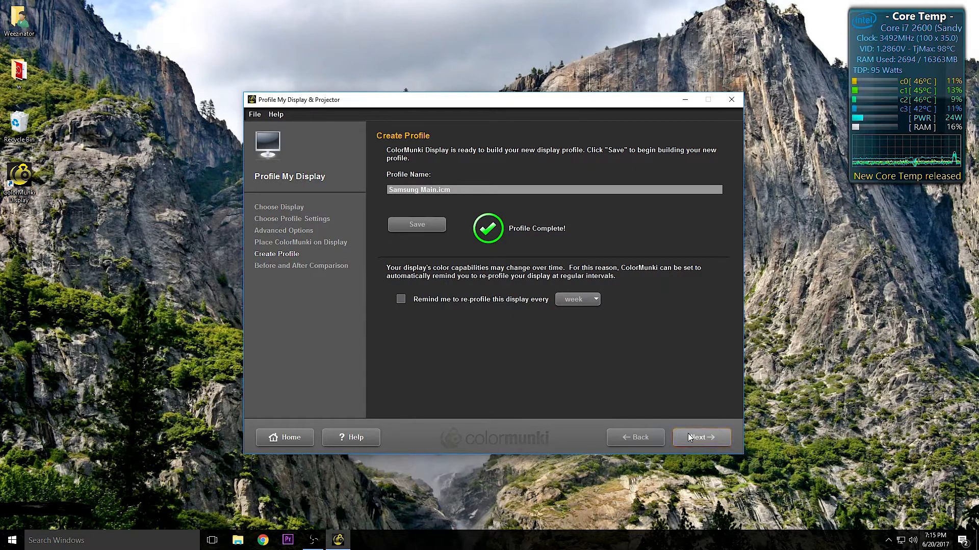
{"action": "mouse_move", "coordinate": [666, 318]}
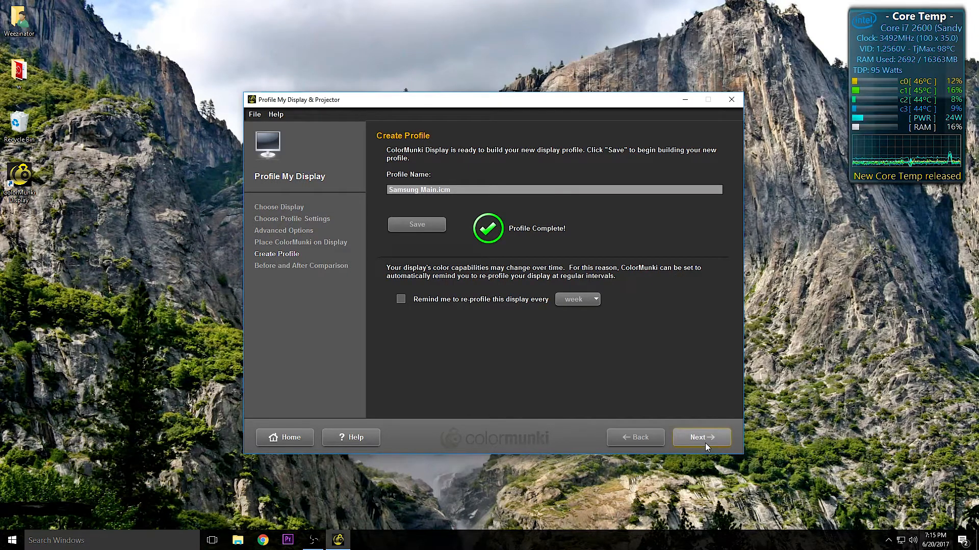
{"action": "left_click", "coordinate": [701, 437]}
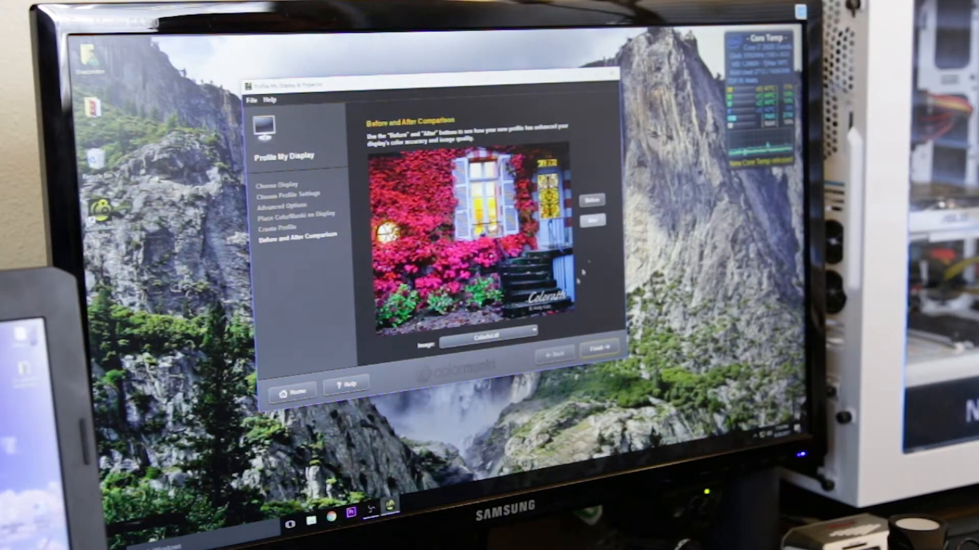
Choose a sample image from the Image list to compare the new profile before and after.
{"action": "left_click", "coordinate": [486, 344]}
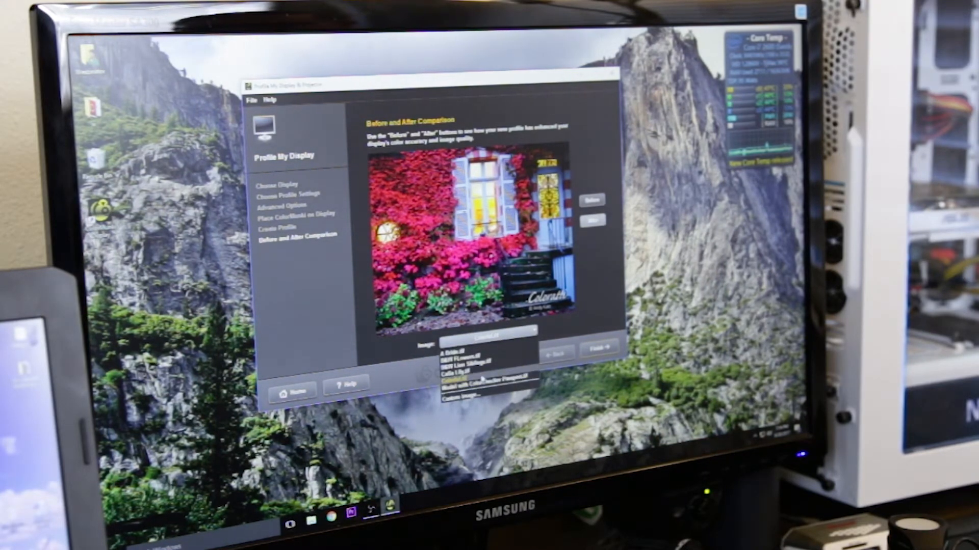
{"action": "left_click", "coordinate": [502, 386]}
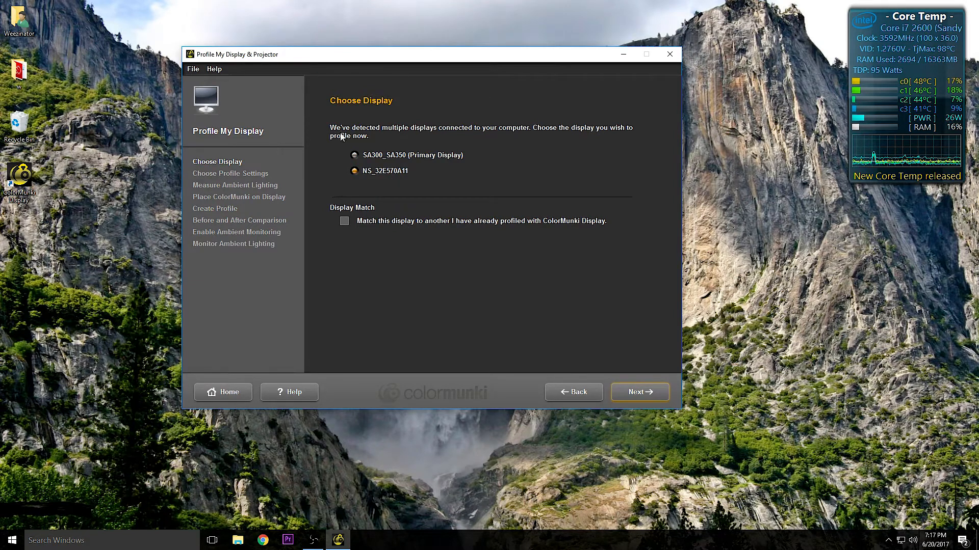
Enable Display Match for NS_32E570A11, targeting the already-profiled SA300_SA350.
{"action": "left_click", "coordinate": [344, 220]}
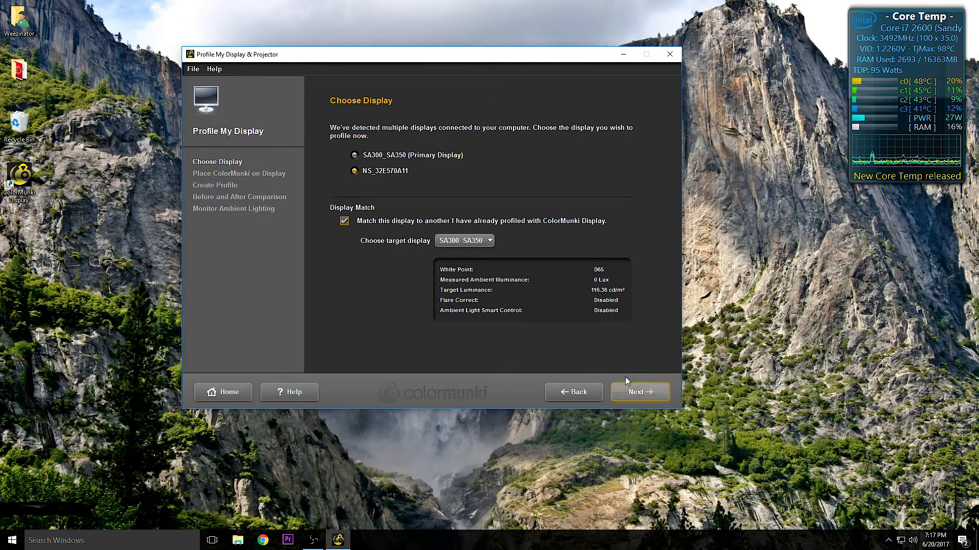